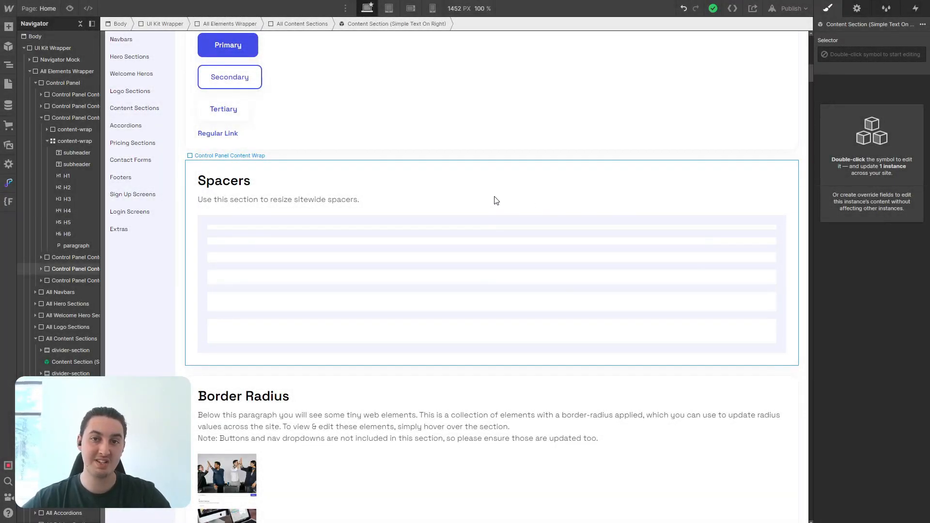
mouse_move(396, 222)
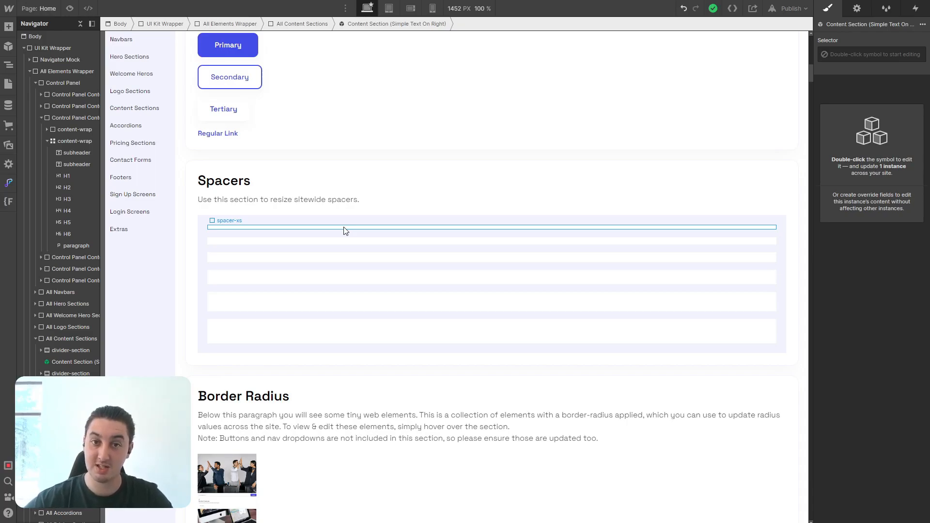
mouse_move(331, 233)
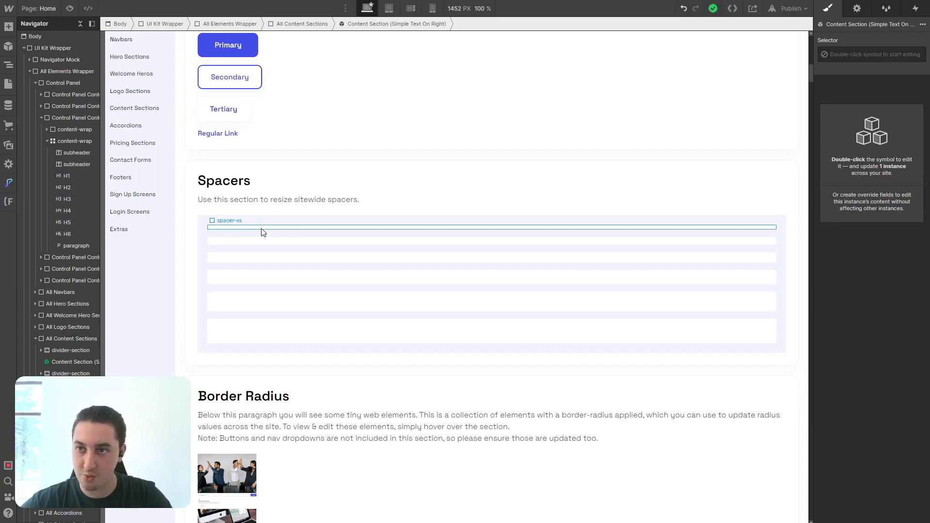
Select the spacer-xs bar in the Spacers section to show its style settings.
click(230, 227)
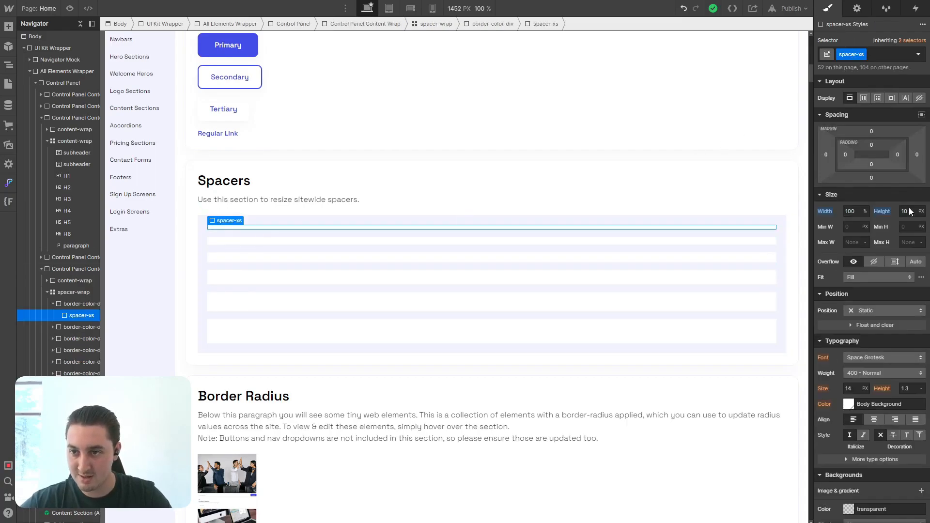